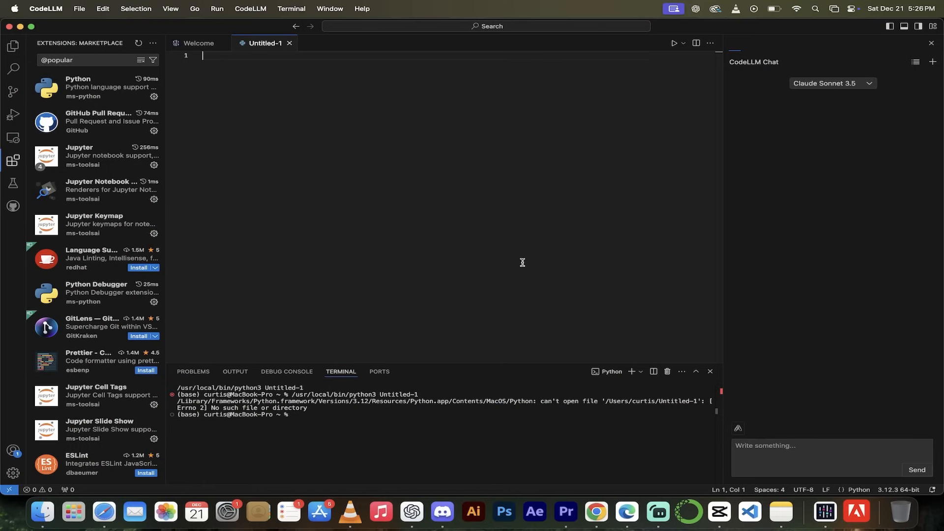
Type a comment requesting a longest-substring-without-repeating-characters function in Untitled-1.
text(# Write a function to find the longest substring without repeating characters in a given string)
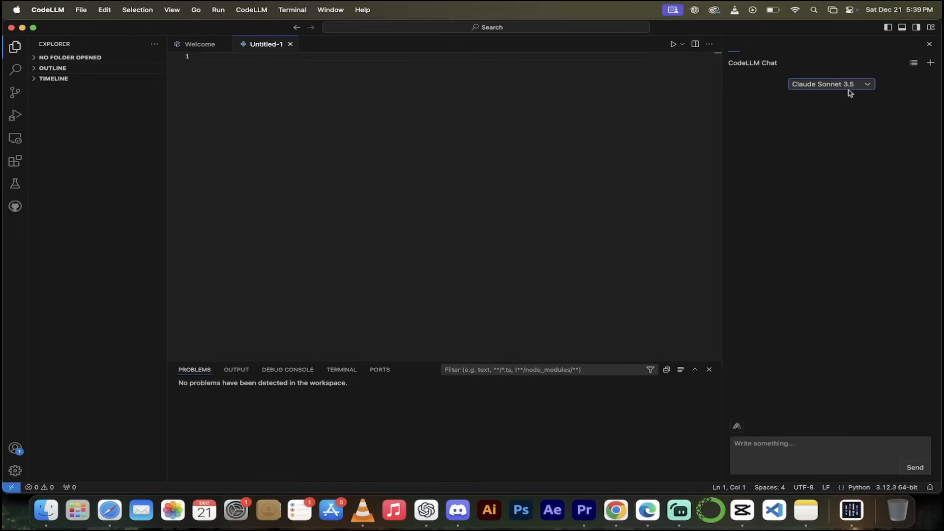
Pick CodeLLM instead of Claude Sonnet 3.5 from the chat model dropdown.
click(831, 84)
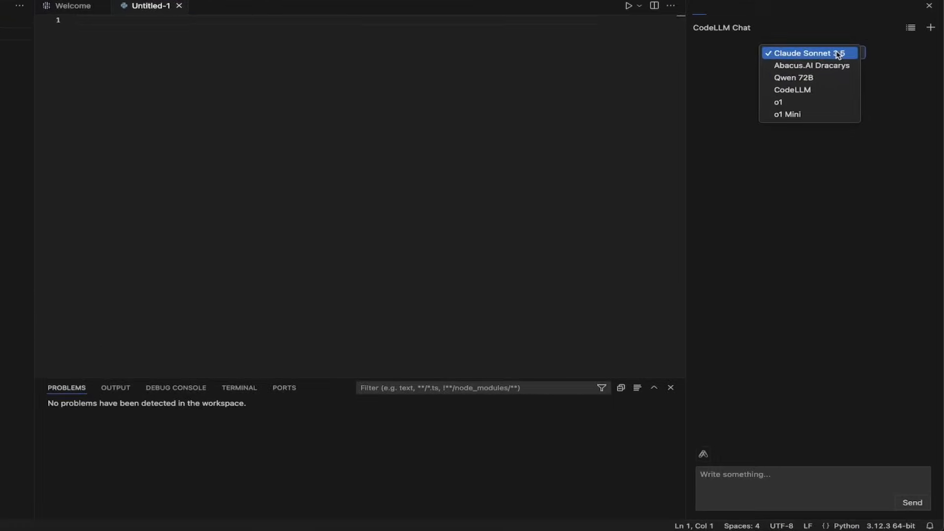
mouse_move(809, 89)
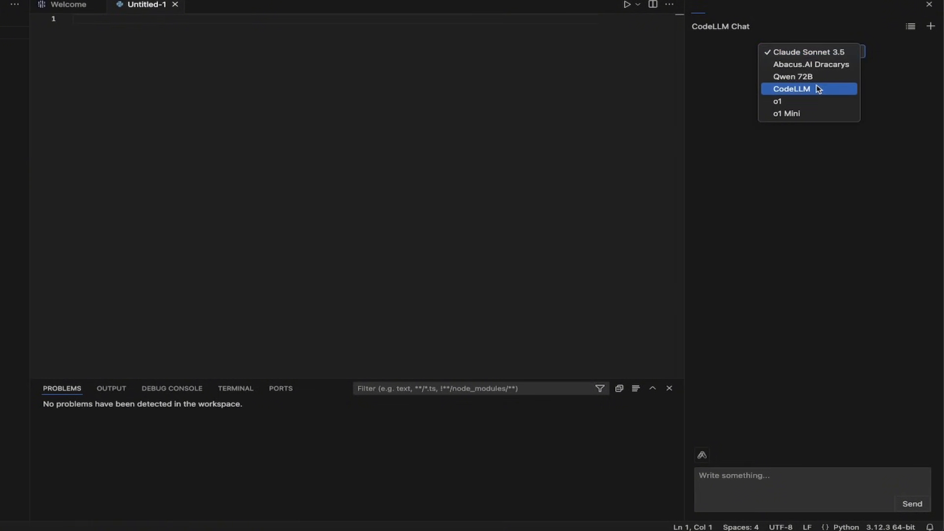
click(791, 89)
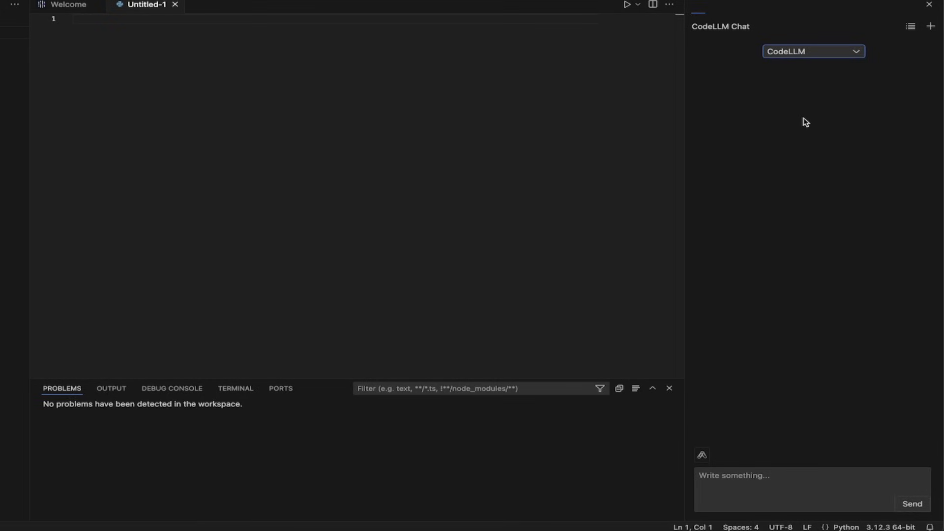
mouse_move(224, 24)
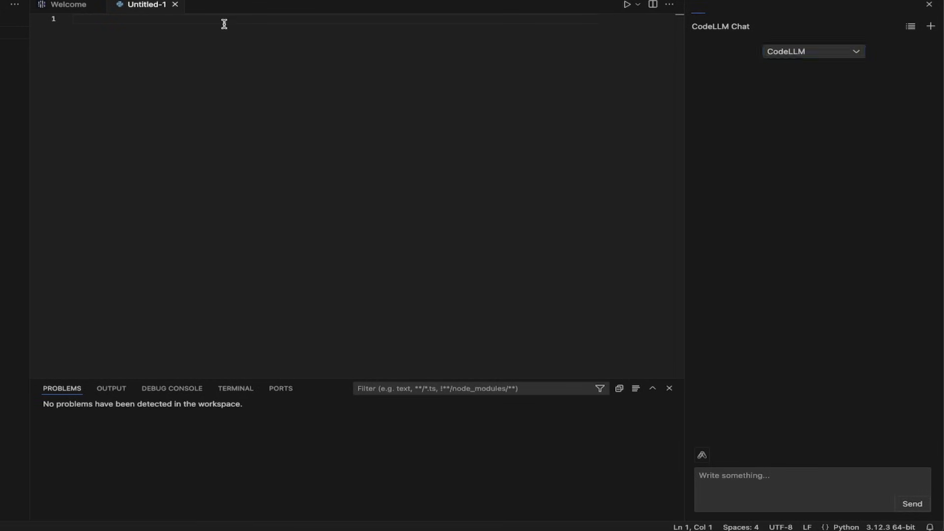
Enter the react-reconciler renderer code and ask the chat 'What type of file is this?'.
text(const Reconciler = require('react-reconciler');)
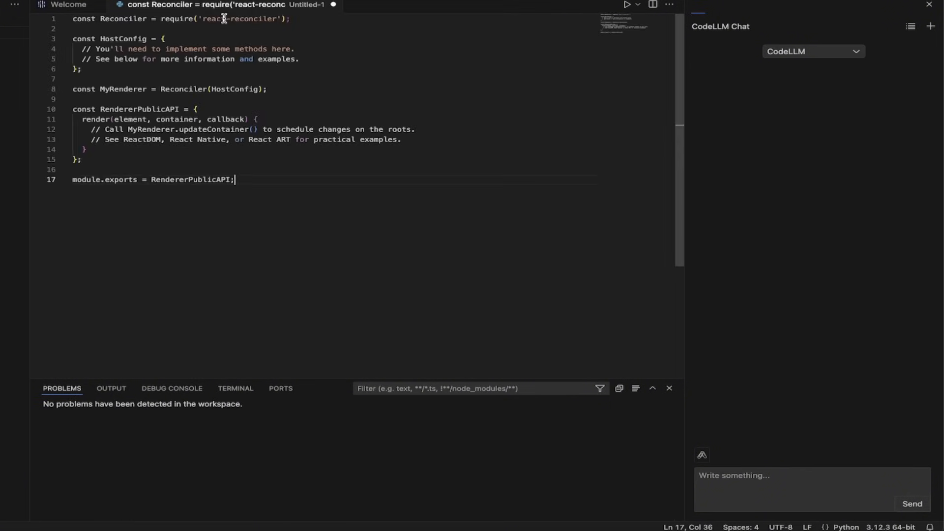
mouse_move(227, 119)
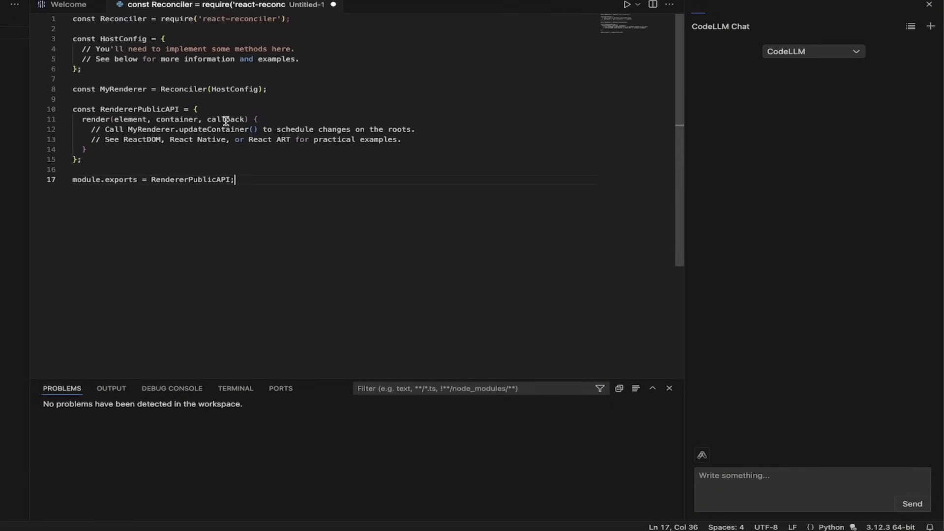
mouse_move(427, 173)
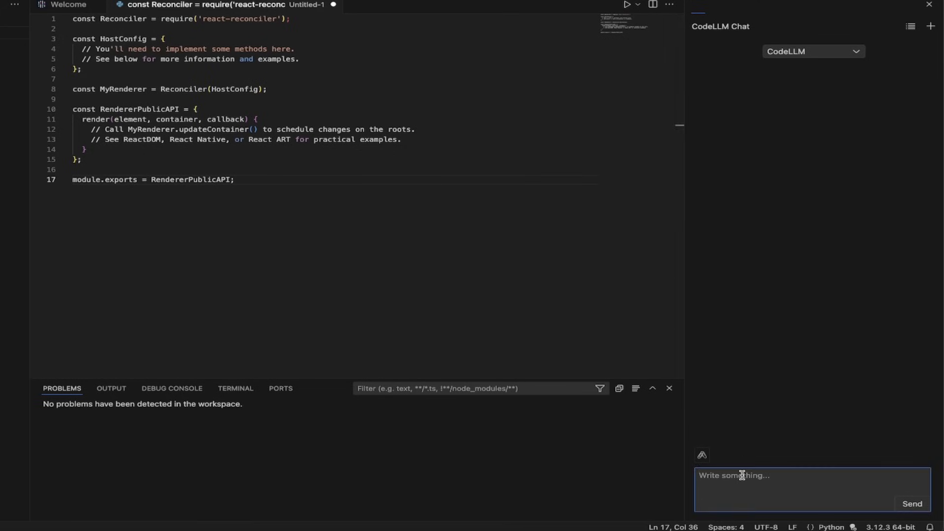
text(What type of file)
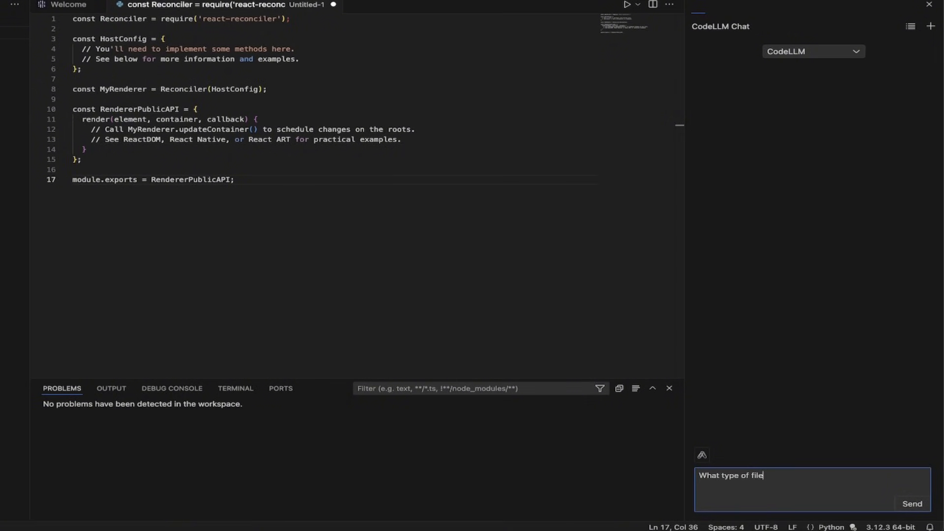
text(is this?)
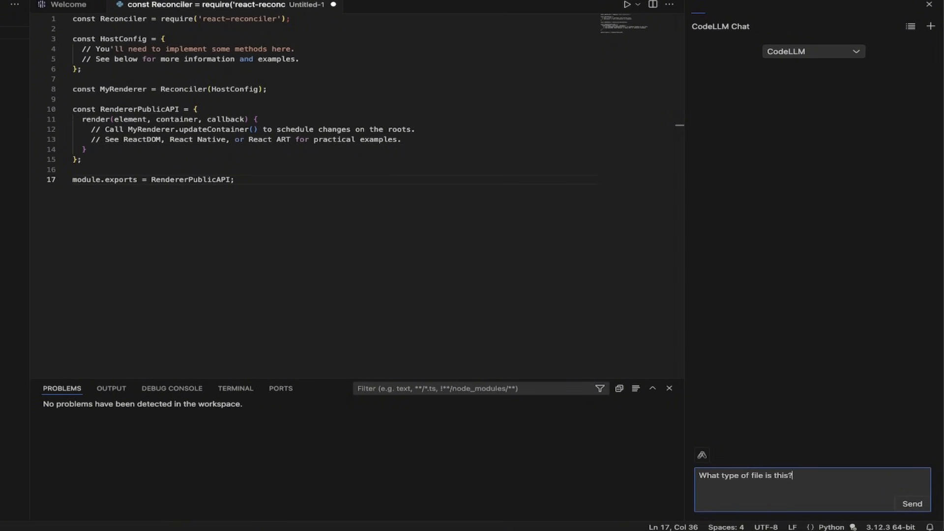
click(911, 504)
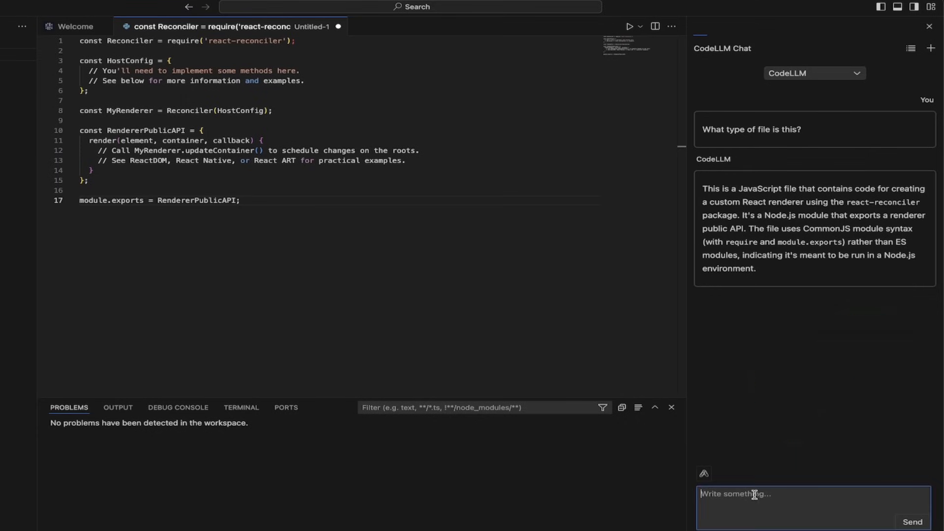
Ask the chat 'what file types are missing' and scroll through its reply.
text(what file)
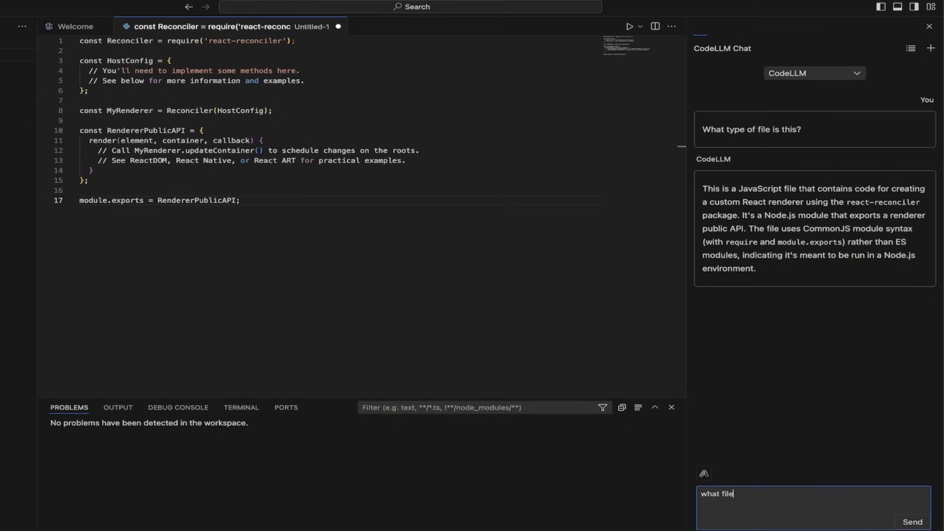
text(types are missi)
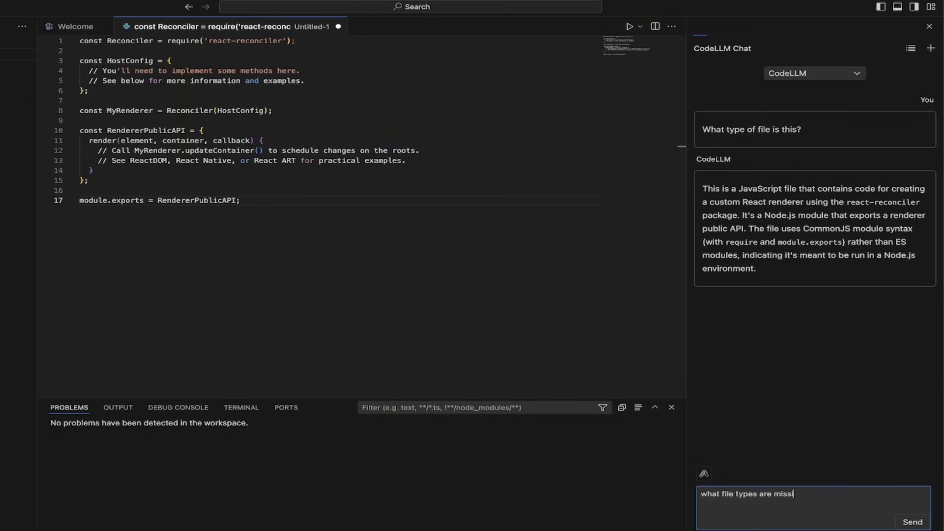
click(911, 522)
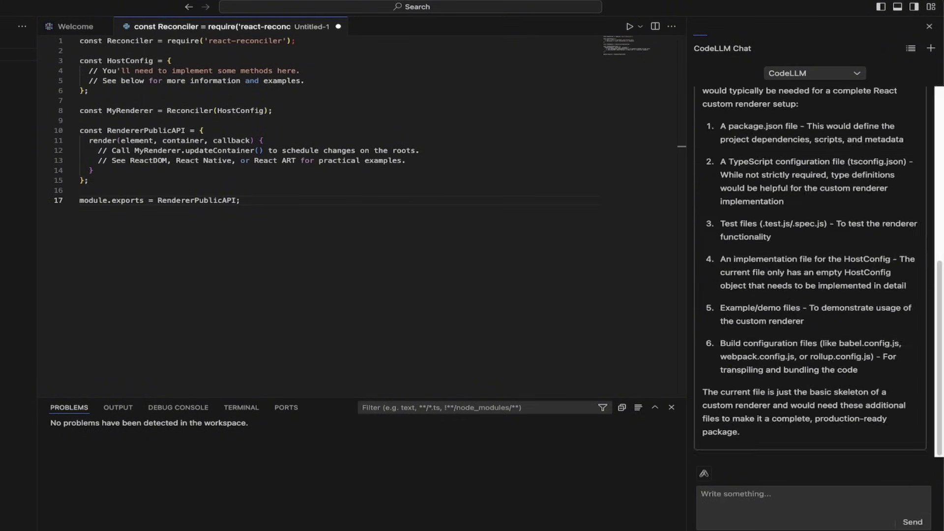
scroll(up, 3)
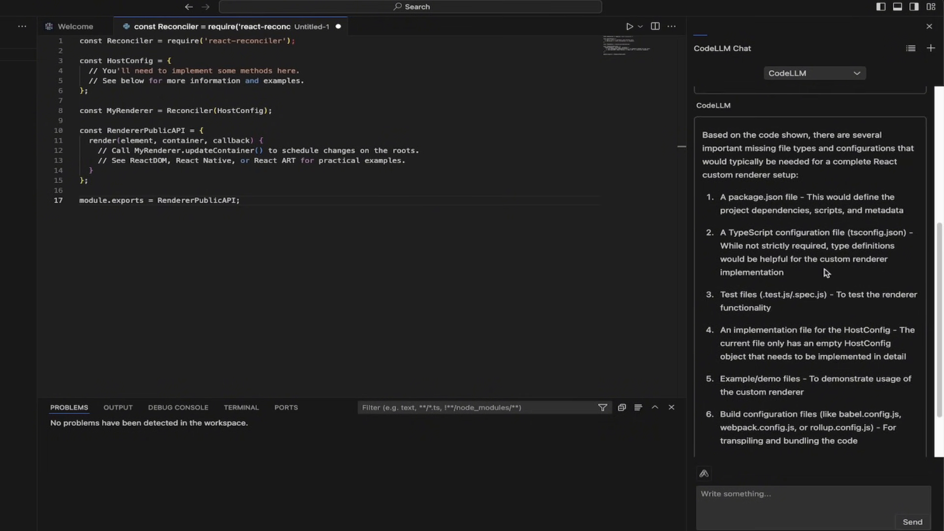
scroll(down, 3)
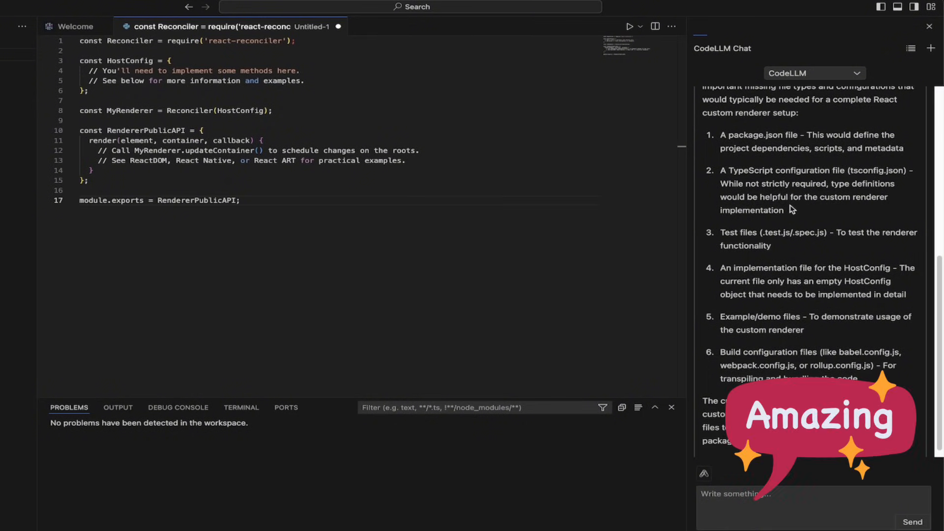
mouse_move(722, 135)
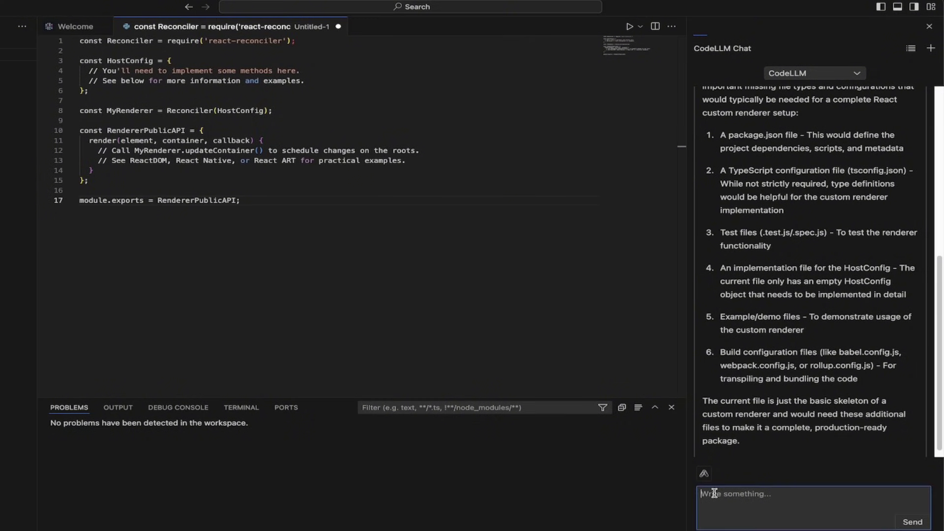
Send the chat a request to add a package file.
text(add a package.)
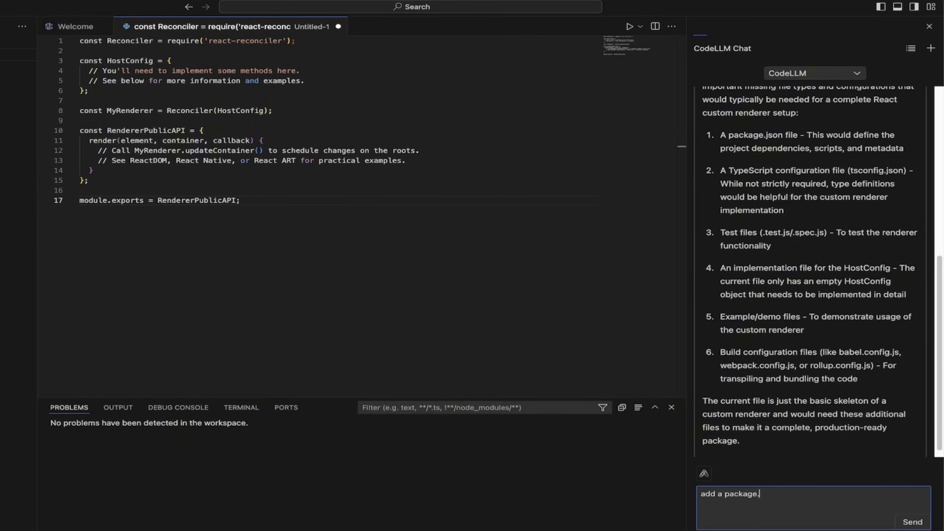
text(.s)
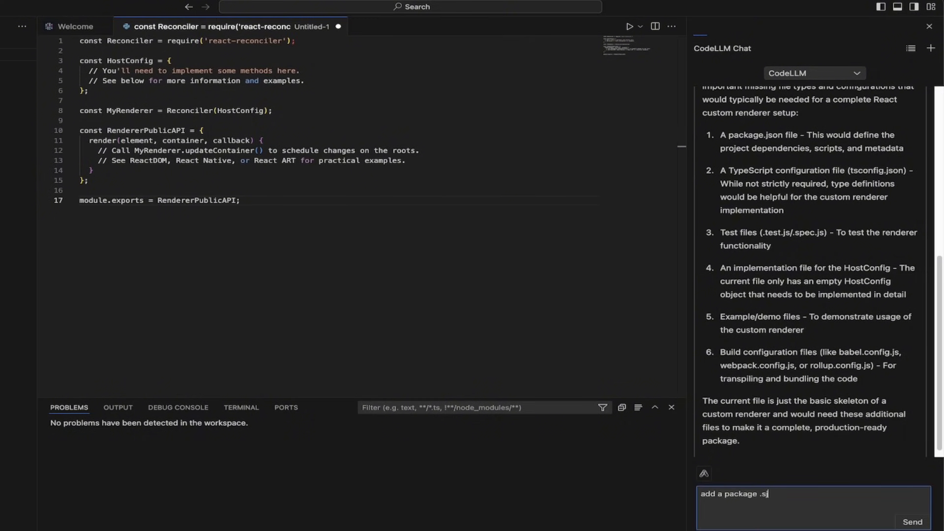
click(911, 522)
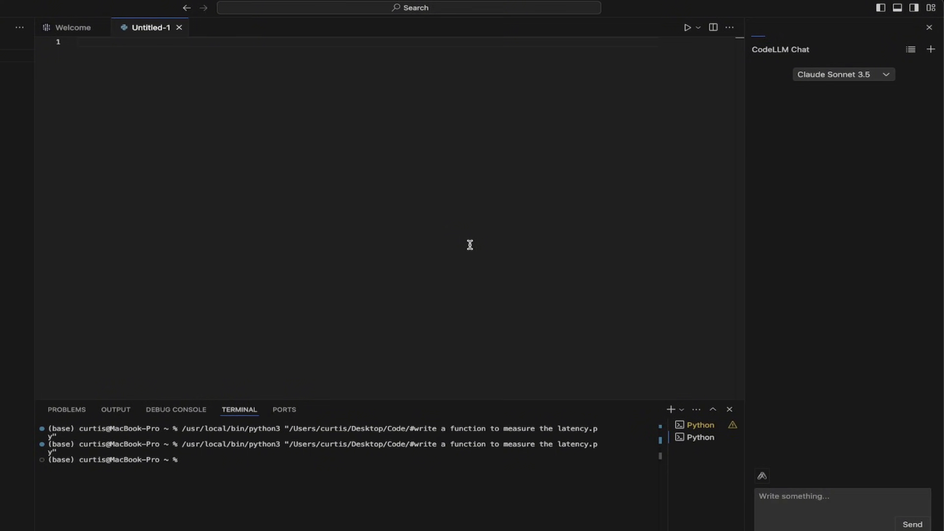
Write the API-latency threshold comment on line 1 and accept the generated measure_api_latency function.
text(#write a function to measure the latency of an API call and return whether it meets a given threshold in milliseconds.)
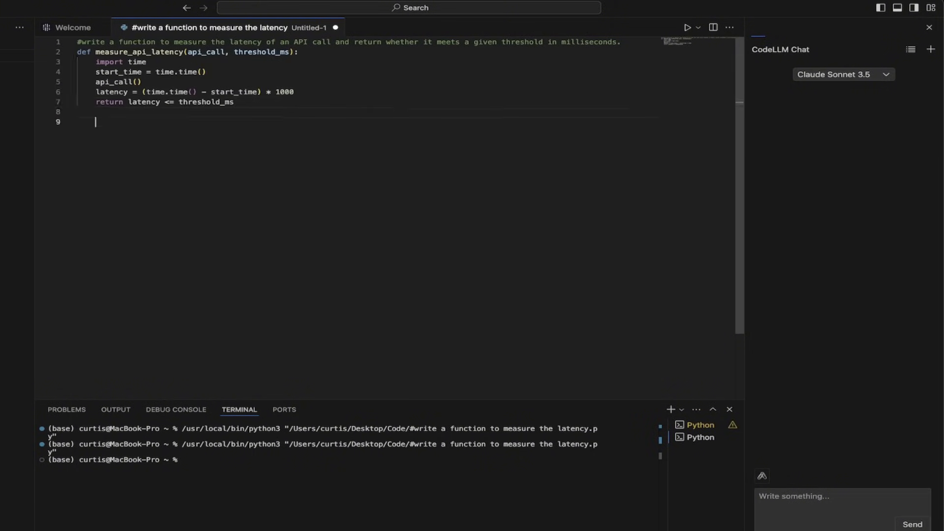
Add a '# write a use case for the above function' comment, then start a new empty file.
text(#)
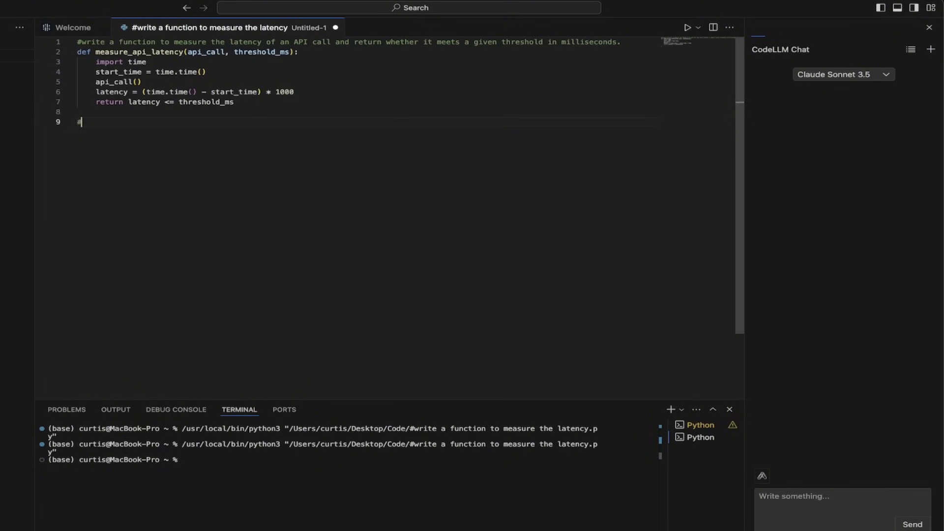
text(write a)
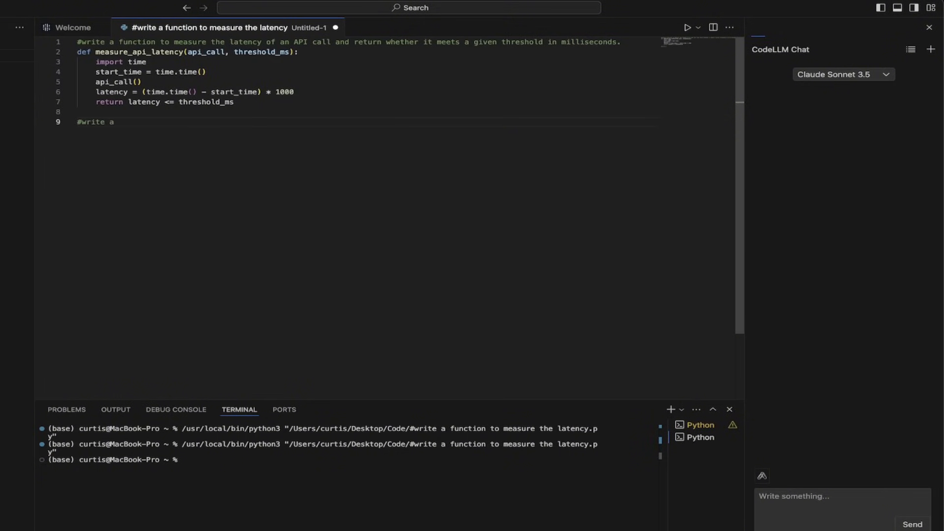
text(use case for the ab)
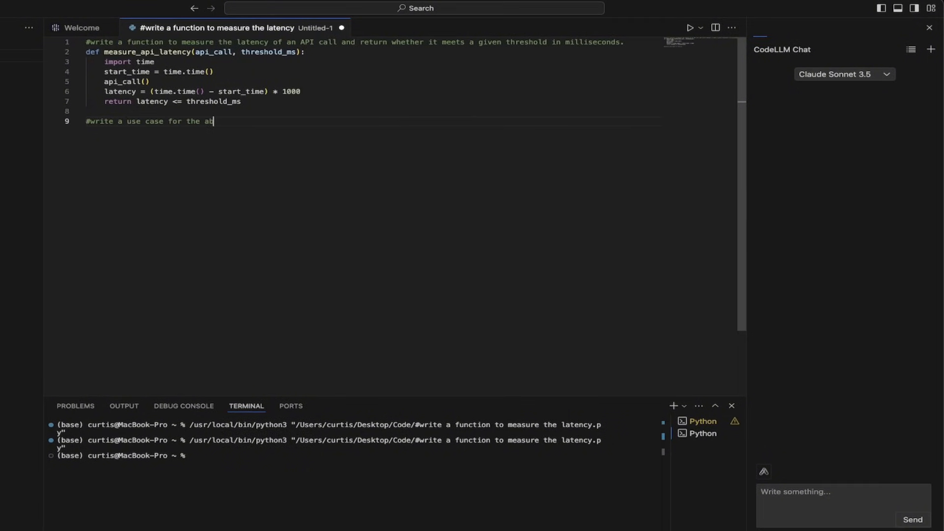
text(ove function)
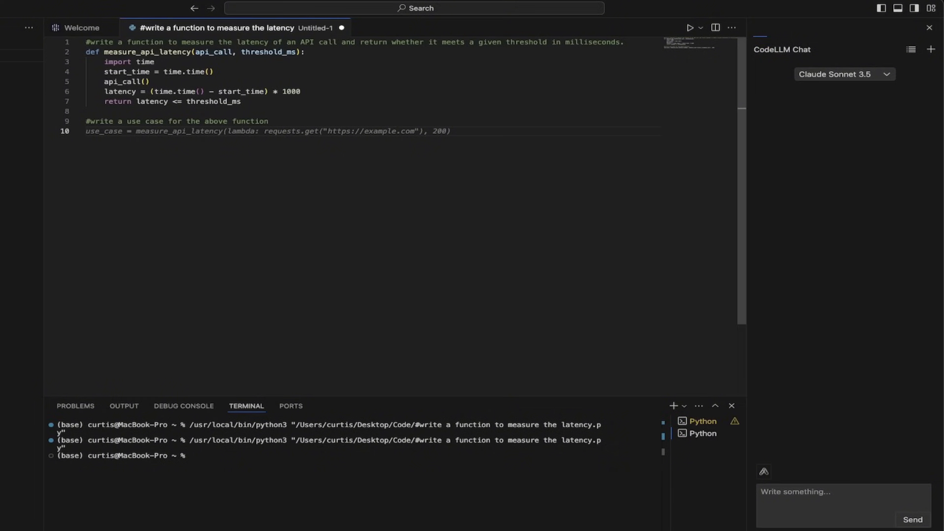
click(842, 74)
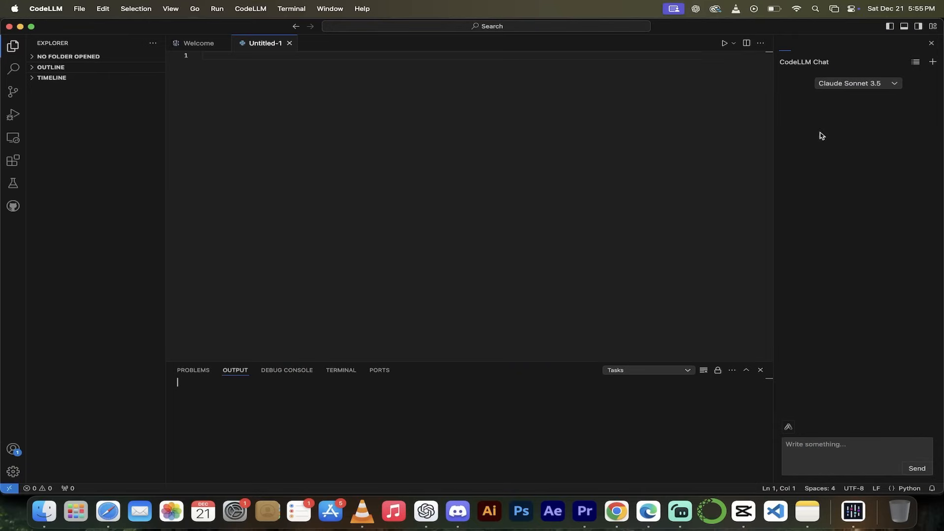
Select CodeLLM as the chat model and scroll through the Chinese Angular service code.
click(858, 83)
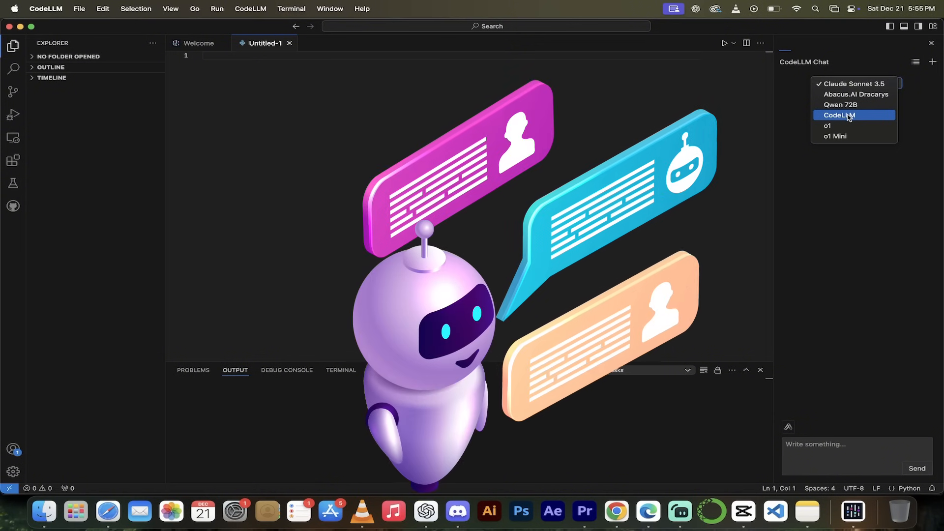
click(839, 115)
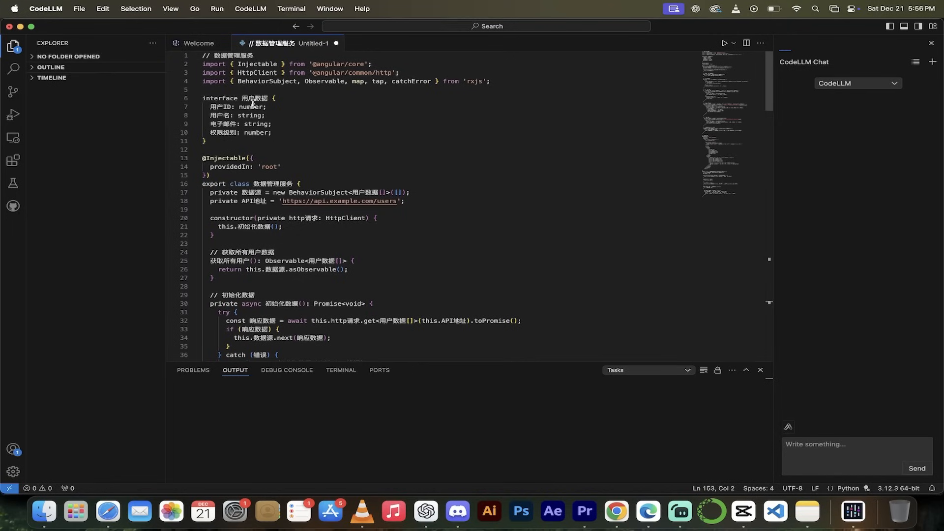
scroll(down, 3)
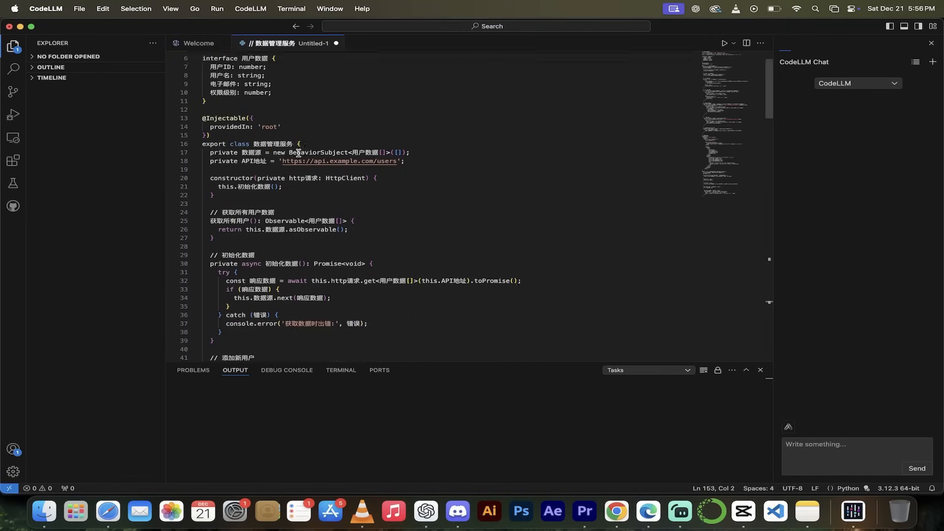
scroll(down, 3)
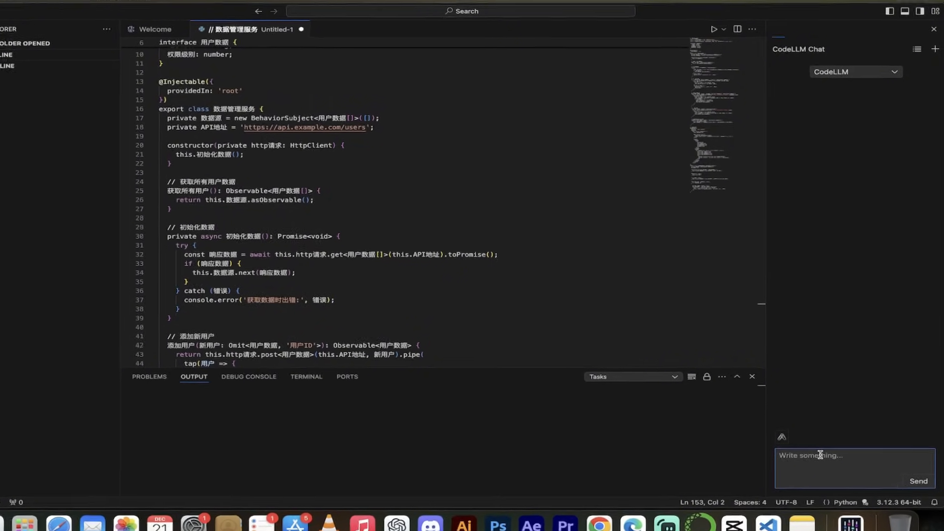
Ask the chat 'what is this code all about?'.
text(what is this cod)
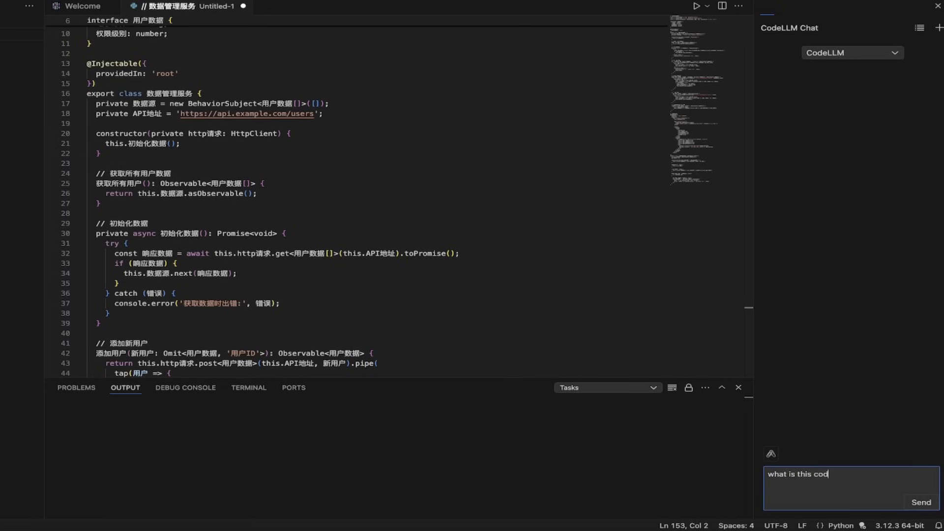
text(e all about?)
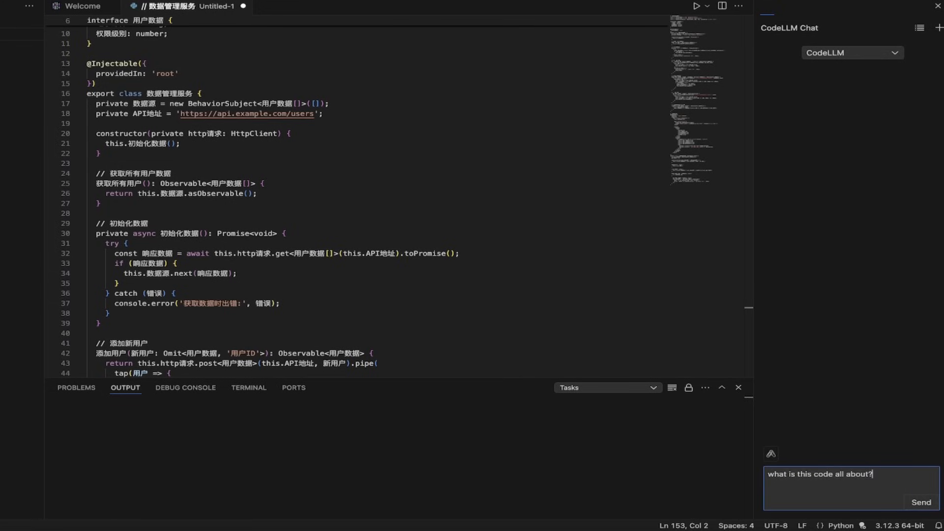
click(920, 502)
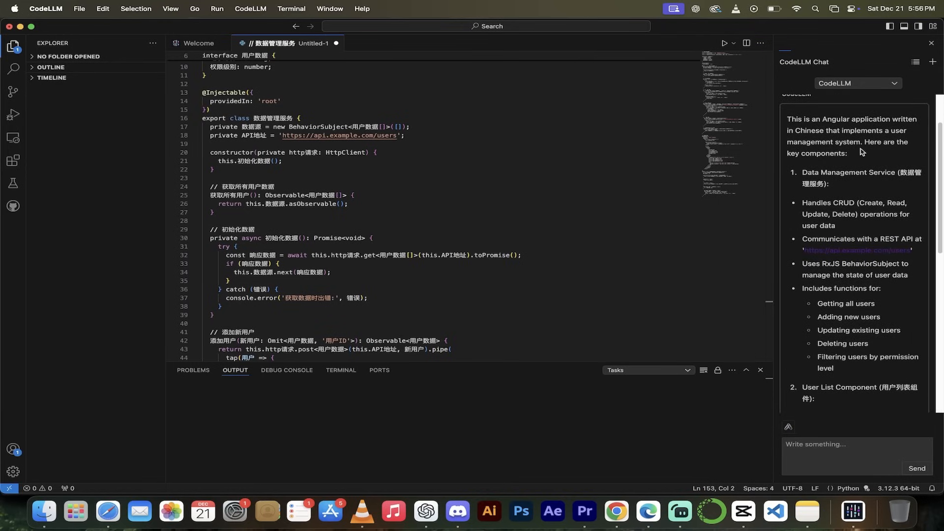
Scroll through the chat's answer on the user list component and Angular best practices.
scroll(down, 3)
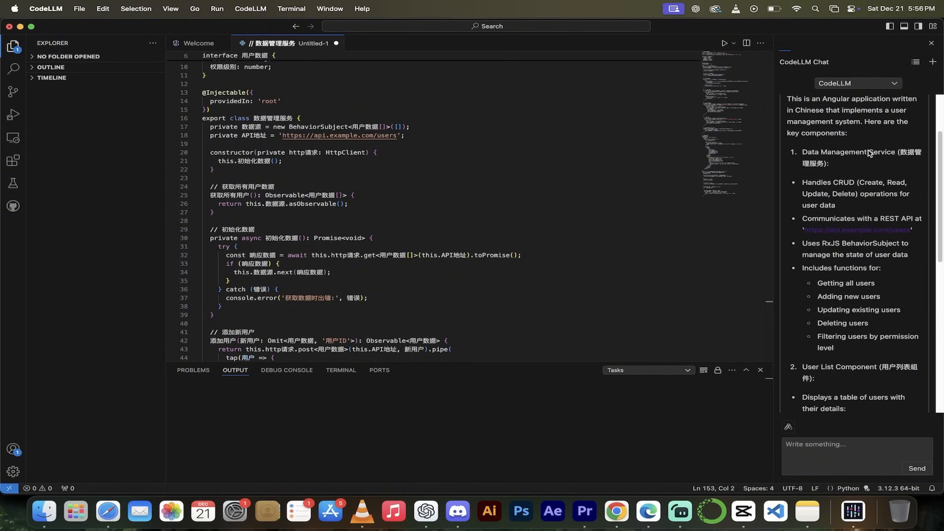
scroll(down, 3)
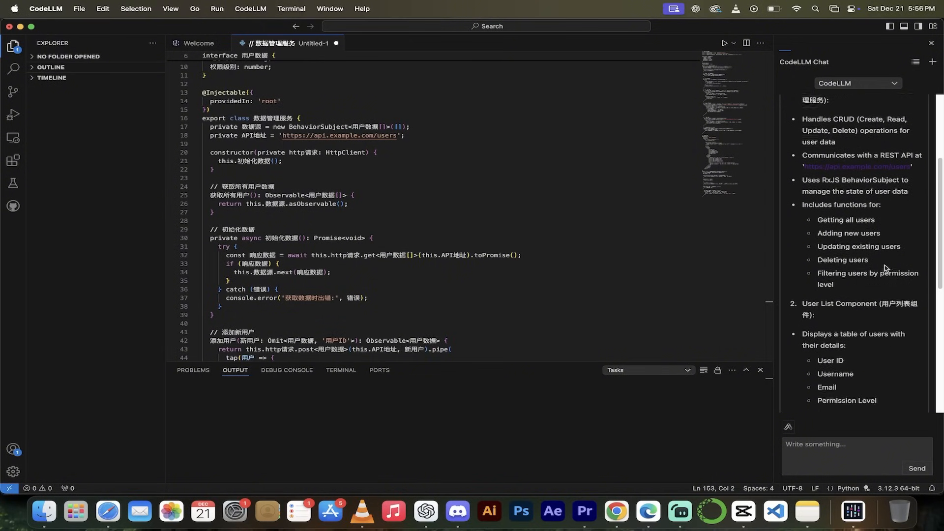
scroll(up, 3)
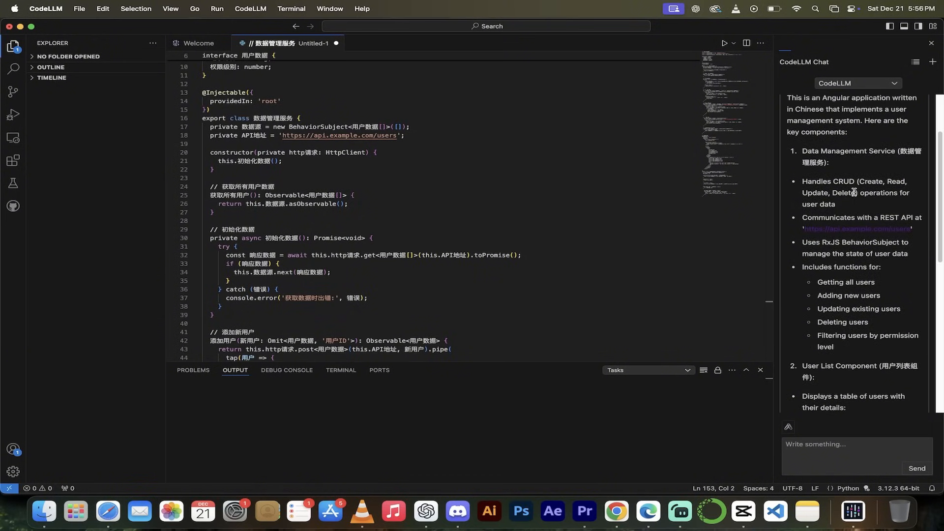
scroll(down, 3)
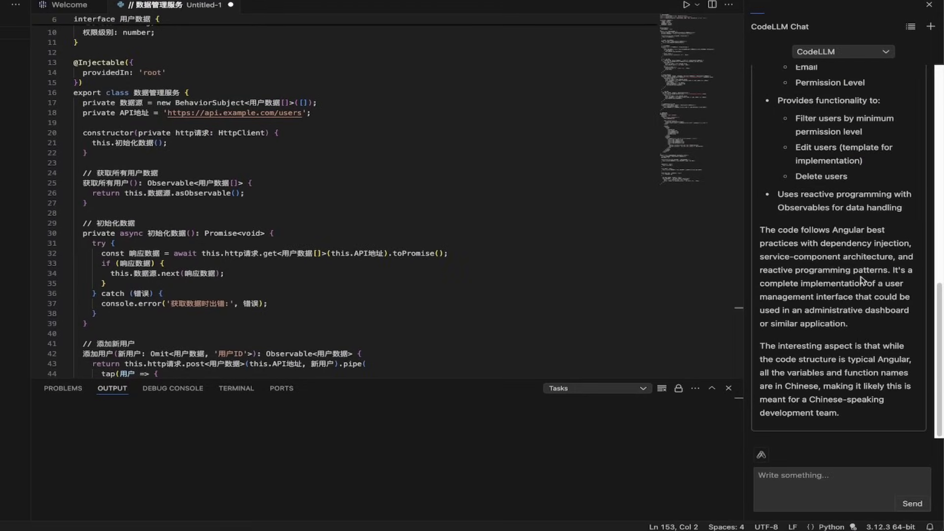
Send the chat follow-up 'Wow, this is awesome. Could you write this in English'.
text(Wow, t)
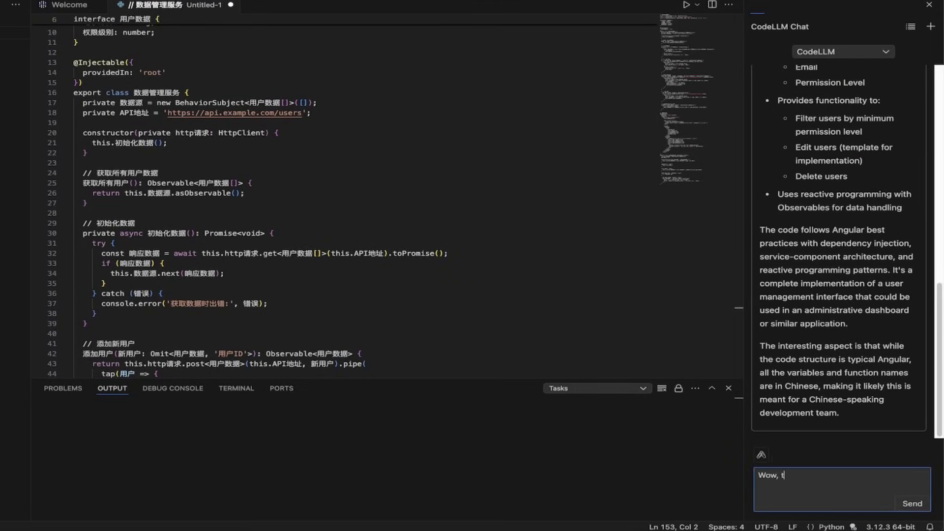
text(his is awesome. H)
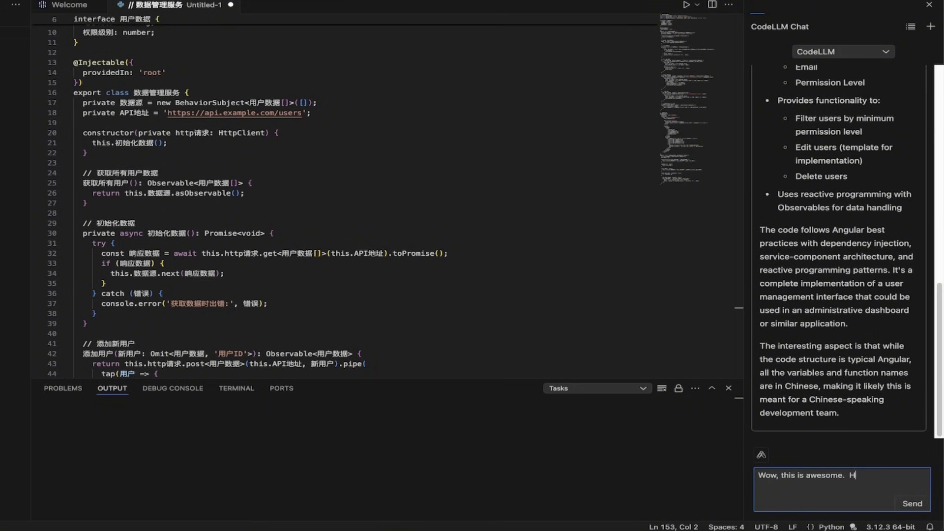
text(Could you wri)
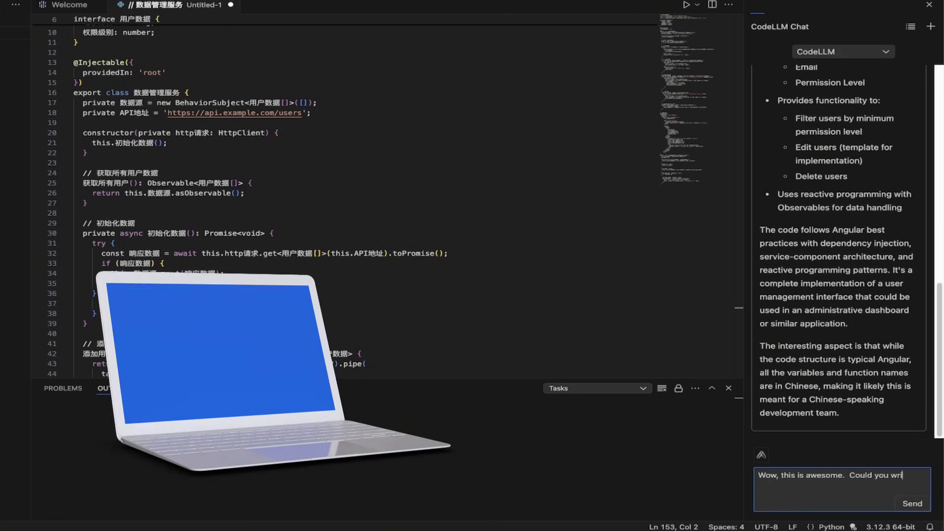
text(te this in English)
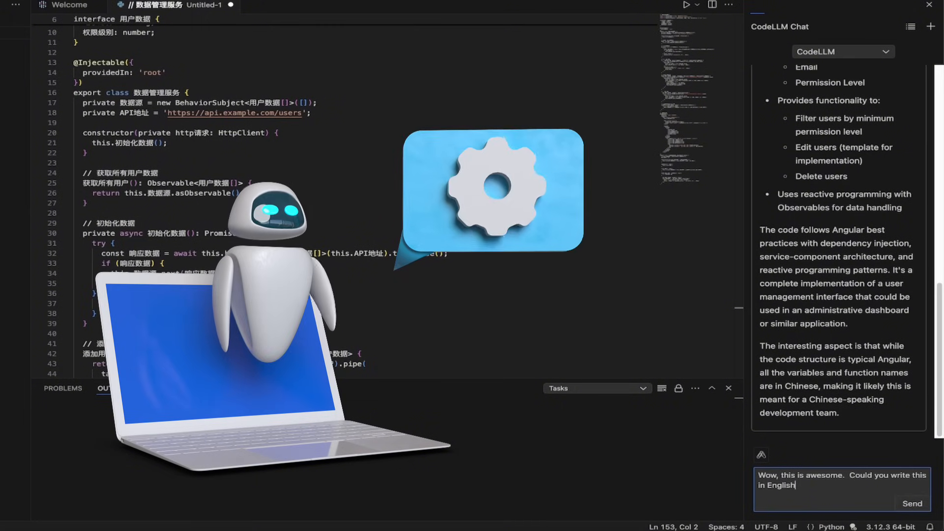
click(912, 504)
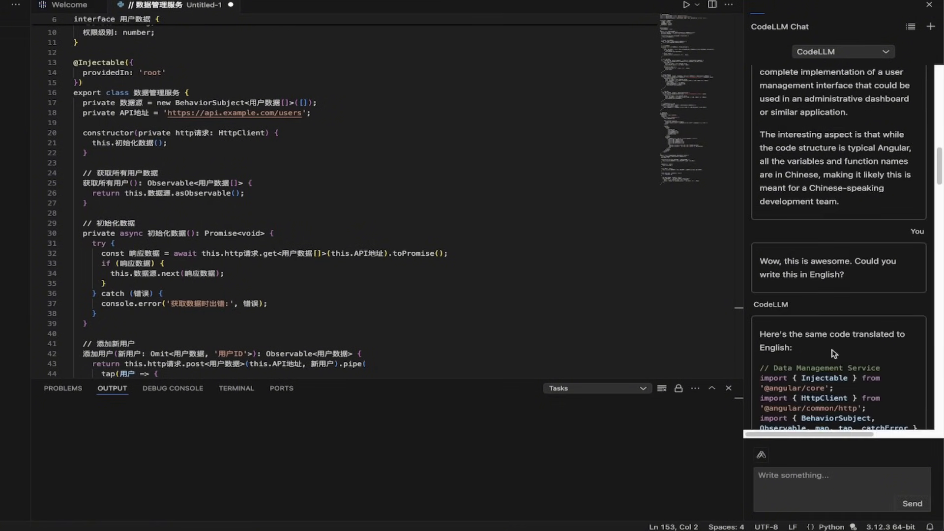
Scroll the chat through the English data service and user list component to the closing summary.
scroll(down, 3)
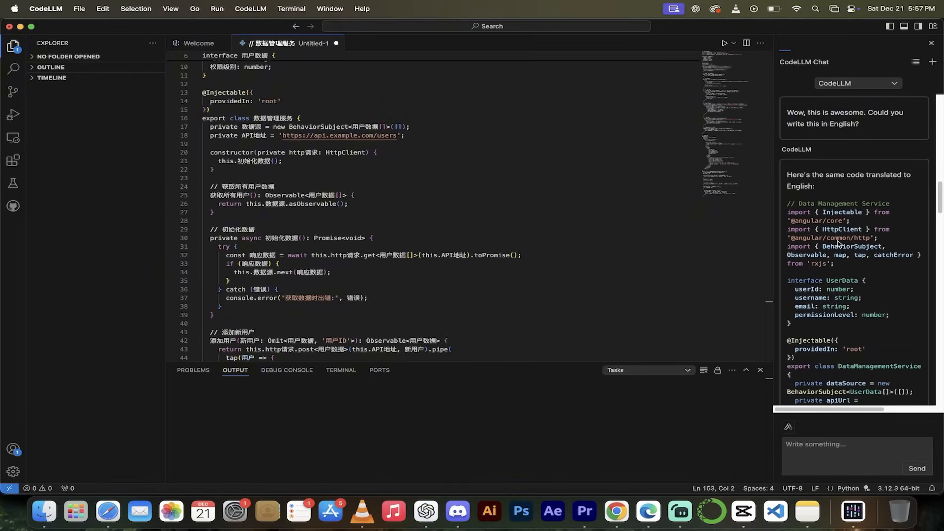
scroll(down, 3)
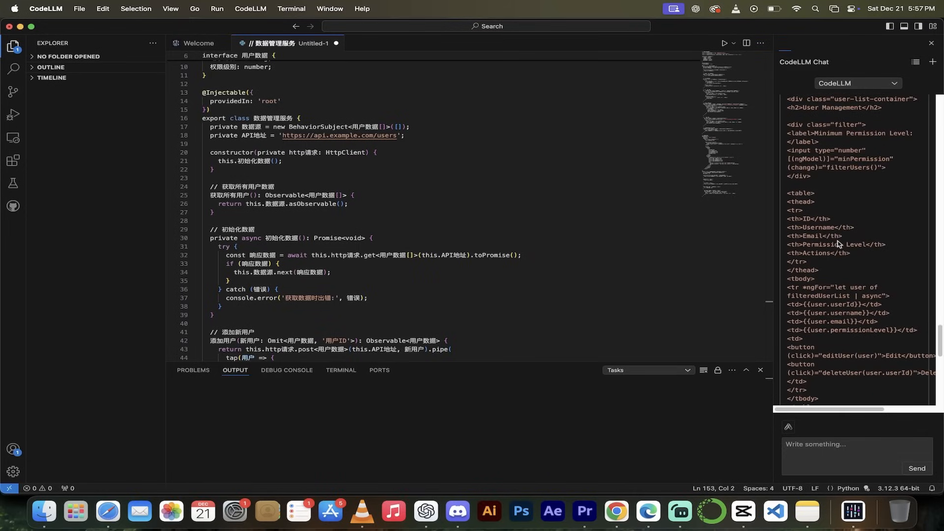
scroll(down, 3)
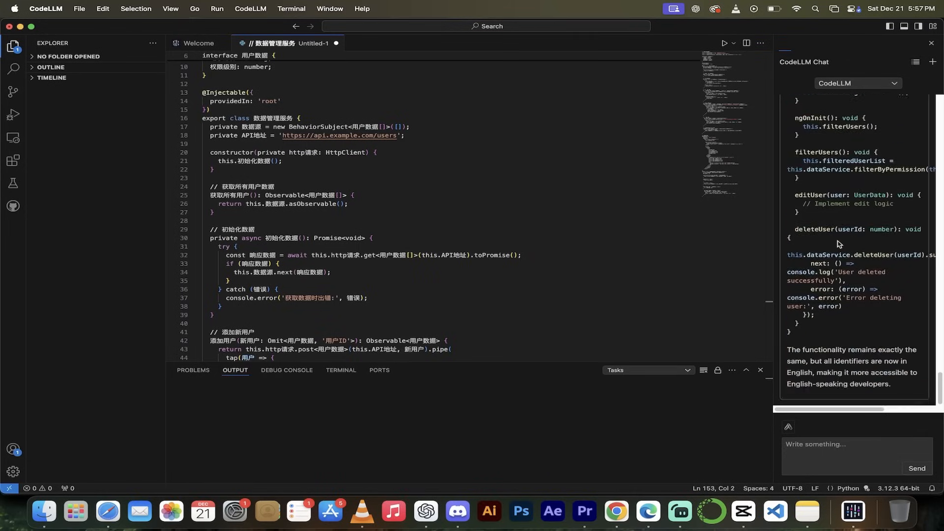
mouse_move(808, 351)
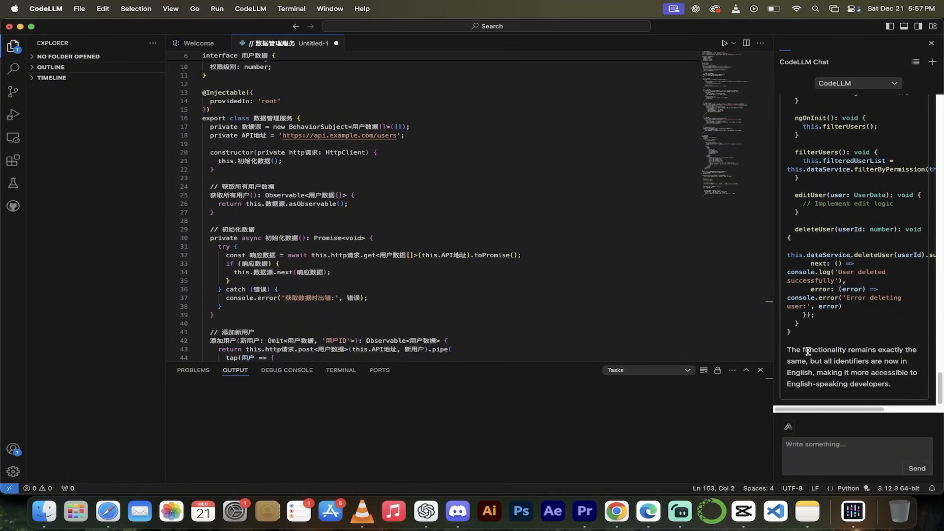
mouse_move(842, 371)
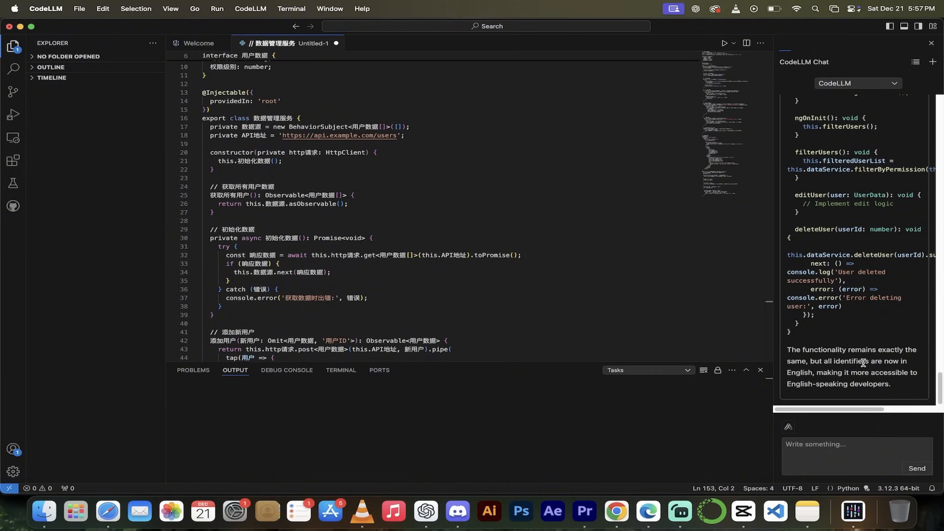
mouse_move(844, 385)
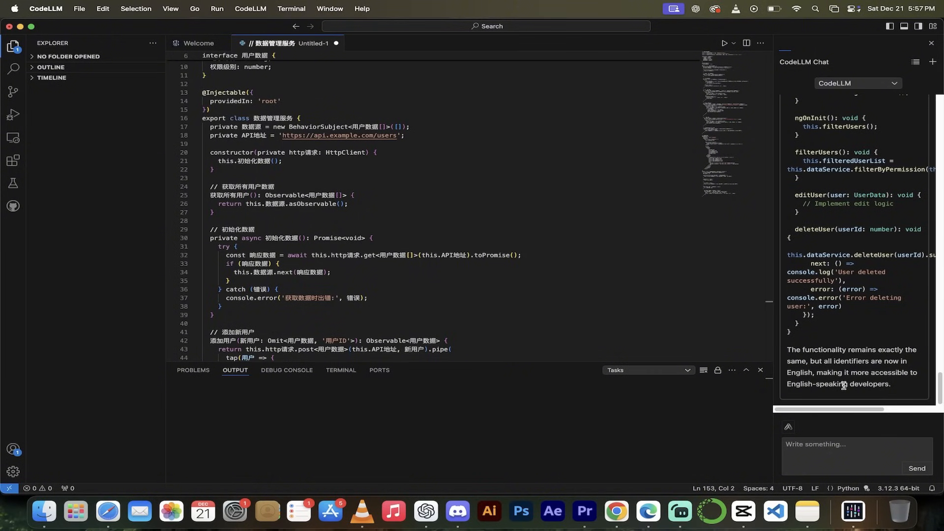